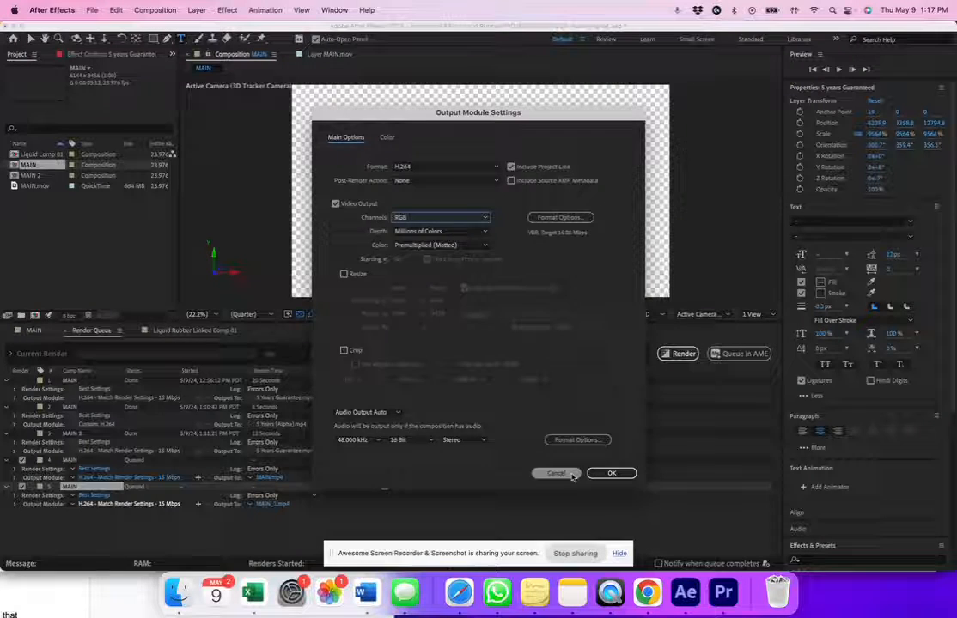
- Cancel the Output Module Settings dialog, leaving the queued item unchanged
left_click(557, 474)
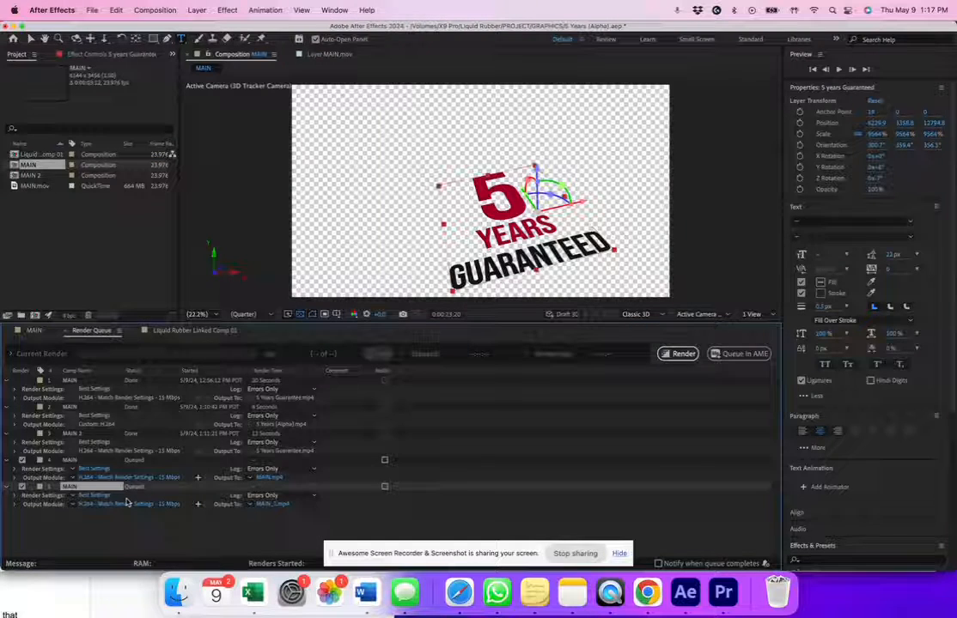
left_click(722, 591)
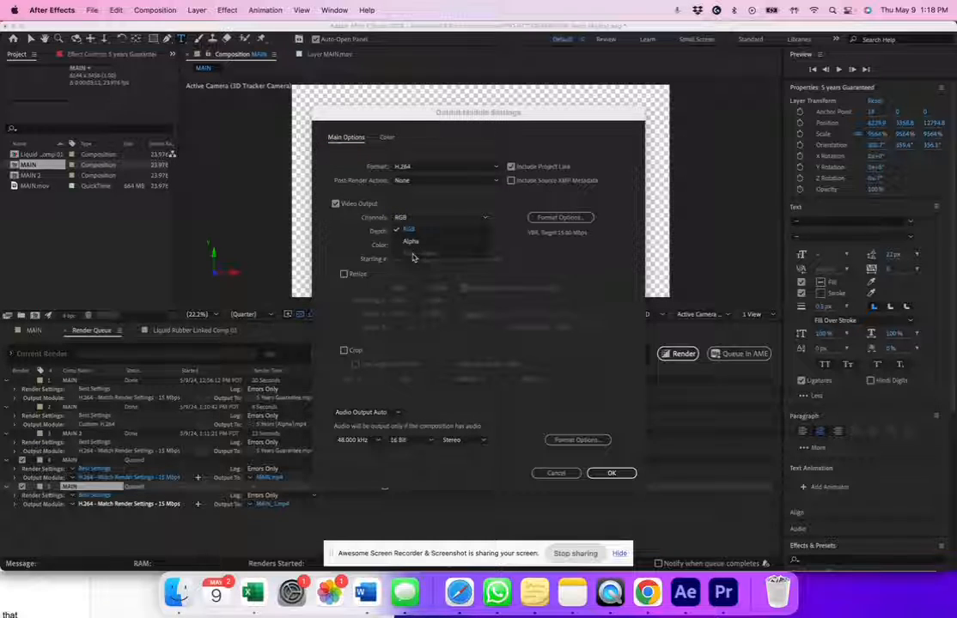
mouse_move(433, 258)
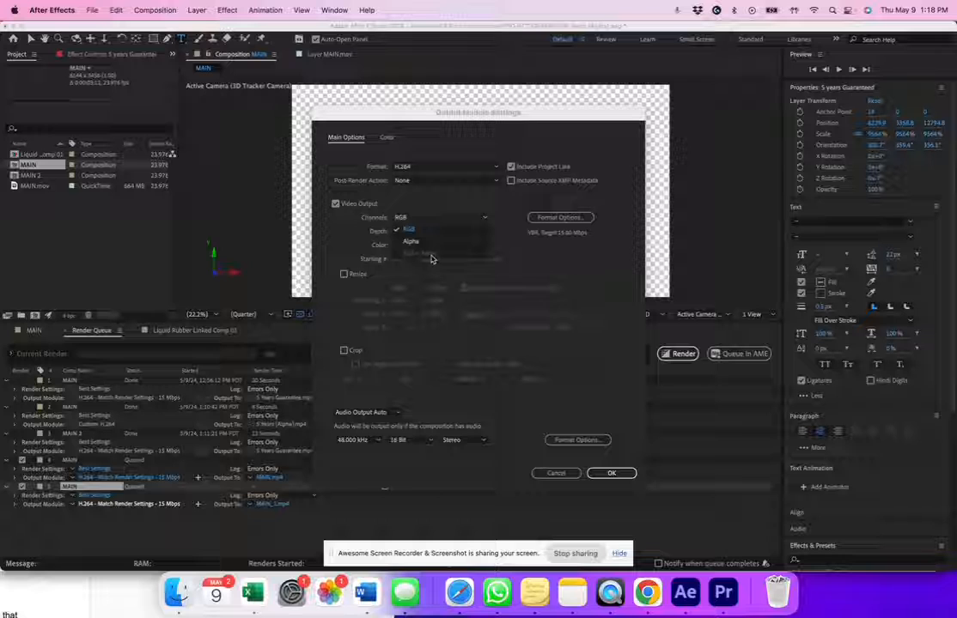
left_click(612, 474)
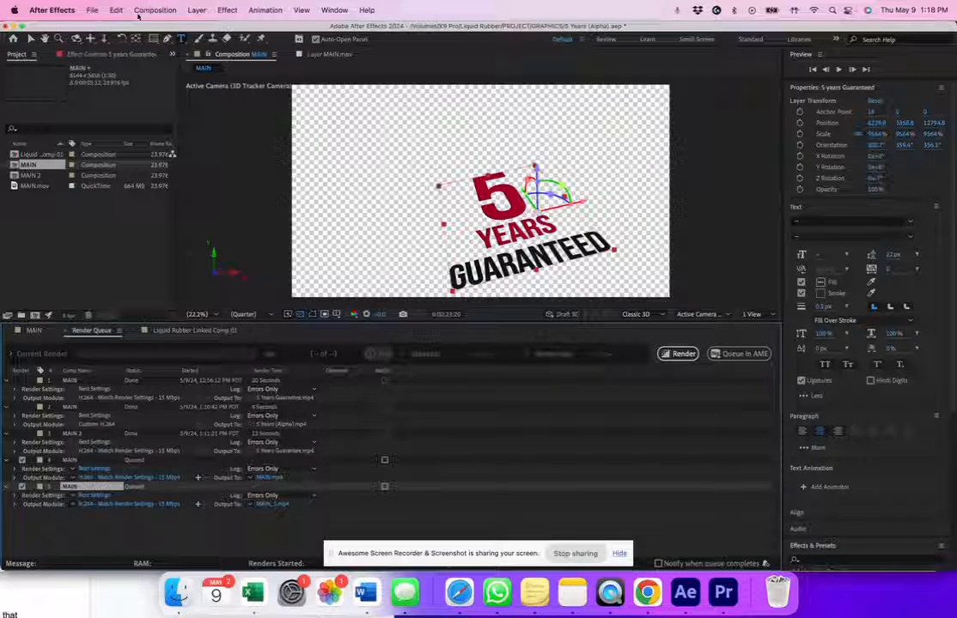
- Add the composition to the Render Queue from the Composition menu
left_click(155, 11)
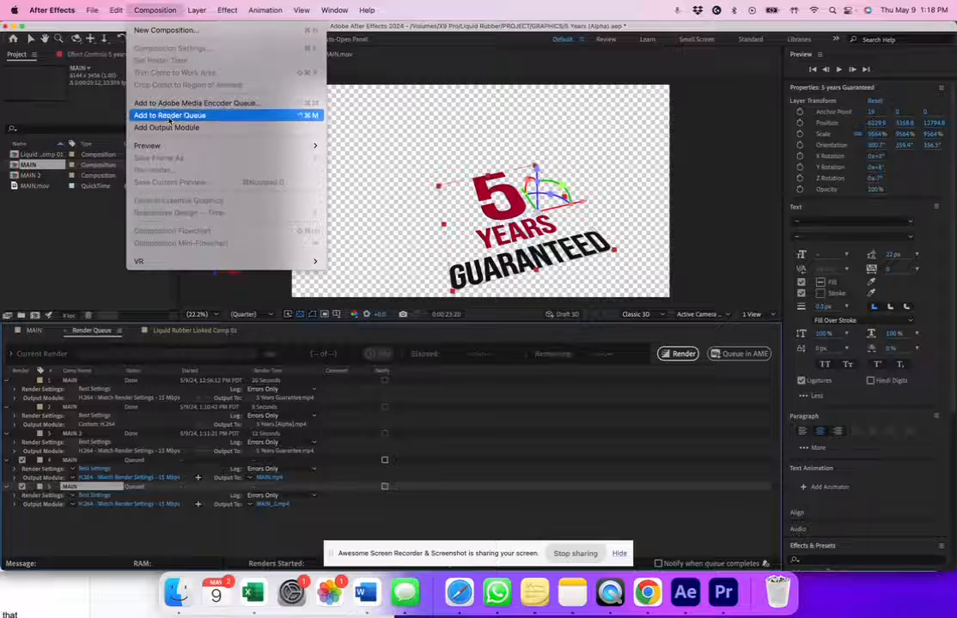
left_click(93, 10)
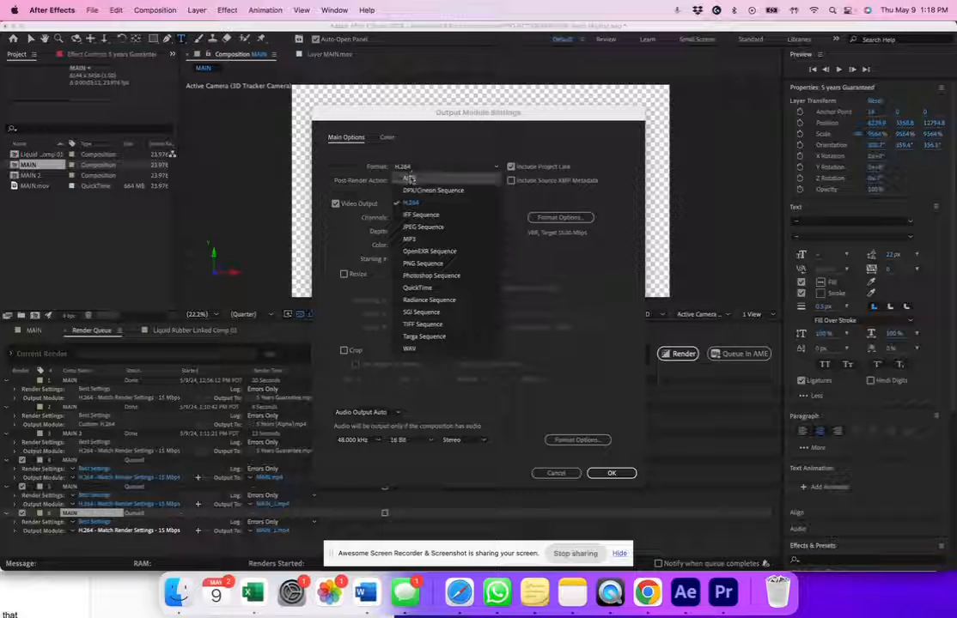
- Set the output format to QuickTime with the Animation video codec
left_click(418, 289)
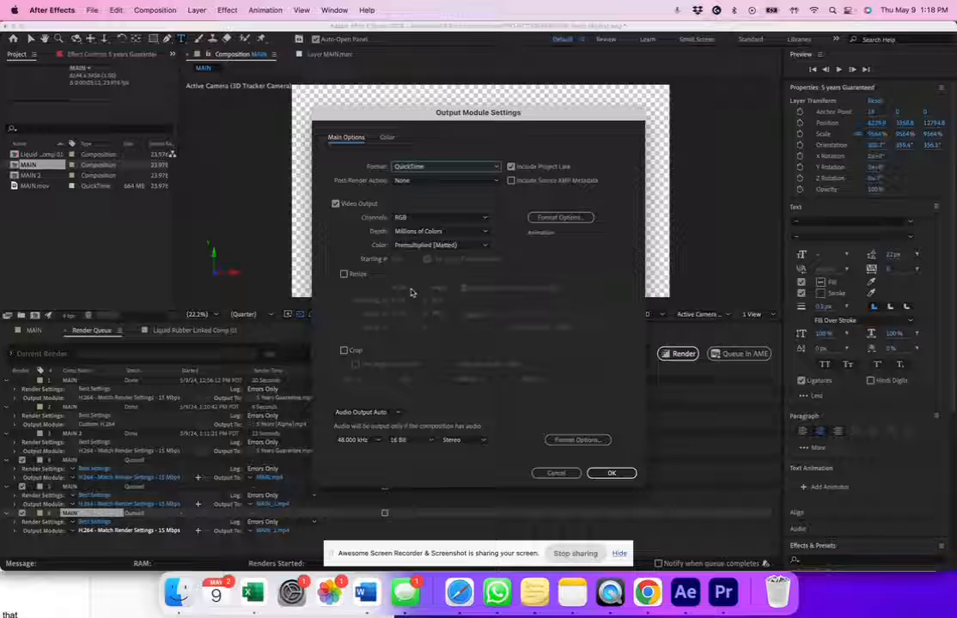
left_click(560, 216)
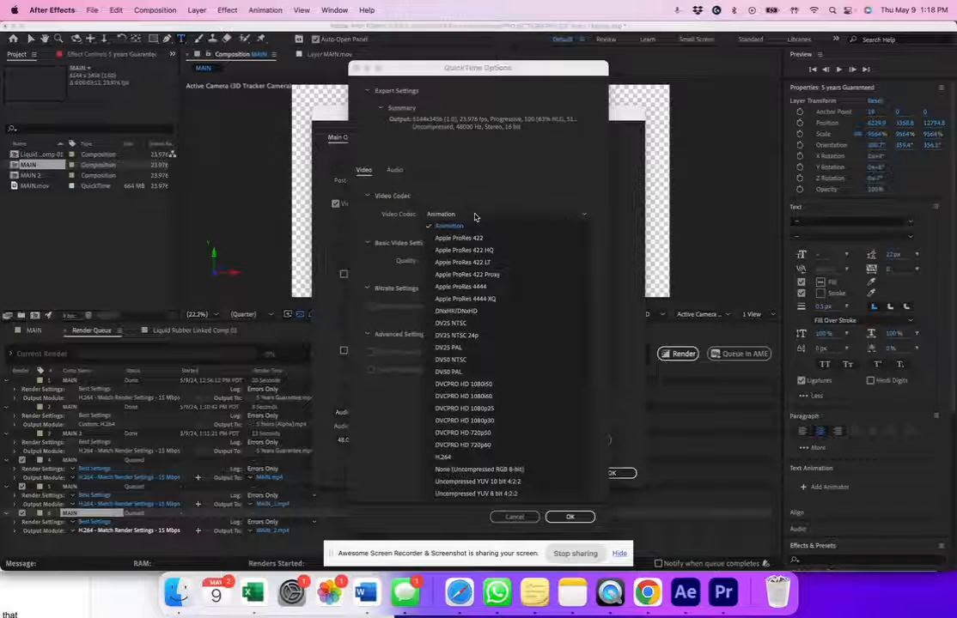
left_click(448, 225)
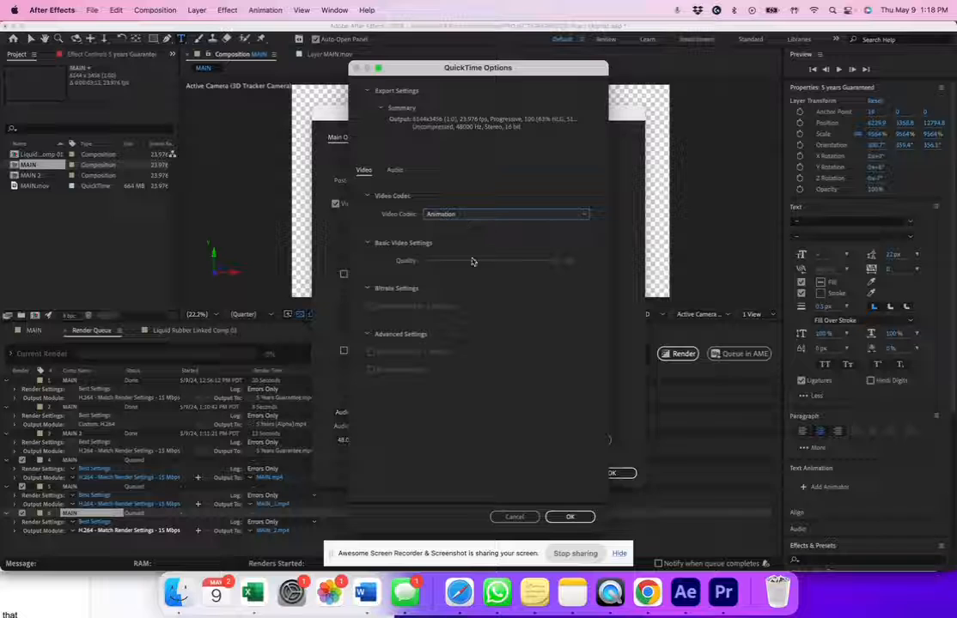
left_click(570, 516)
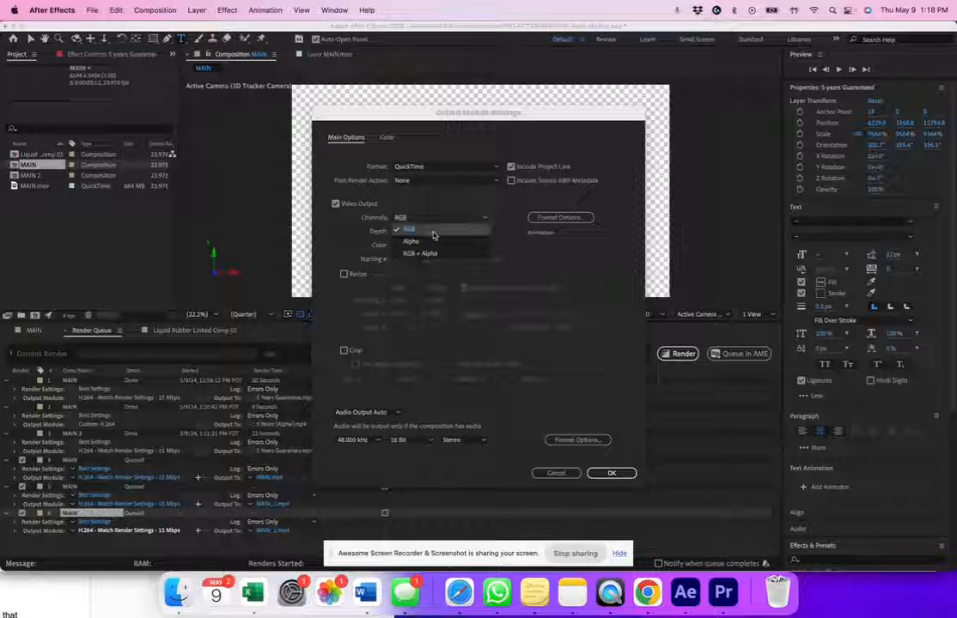
- Set channels to RGB + Alpha, confirm the output module and start rendering
left_click(419, 254)
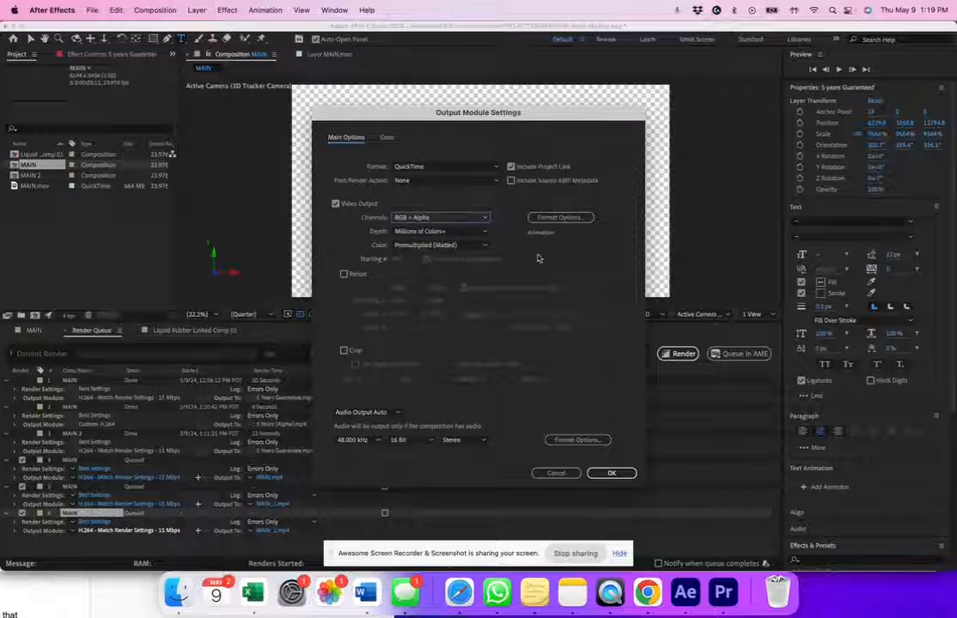
left_click(611, 474)
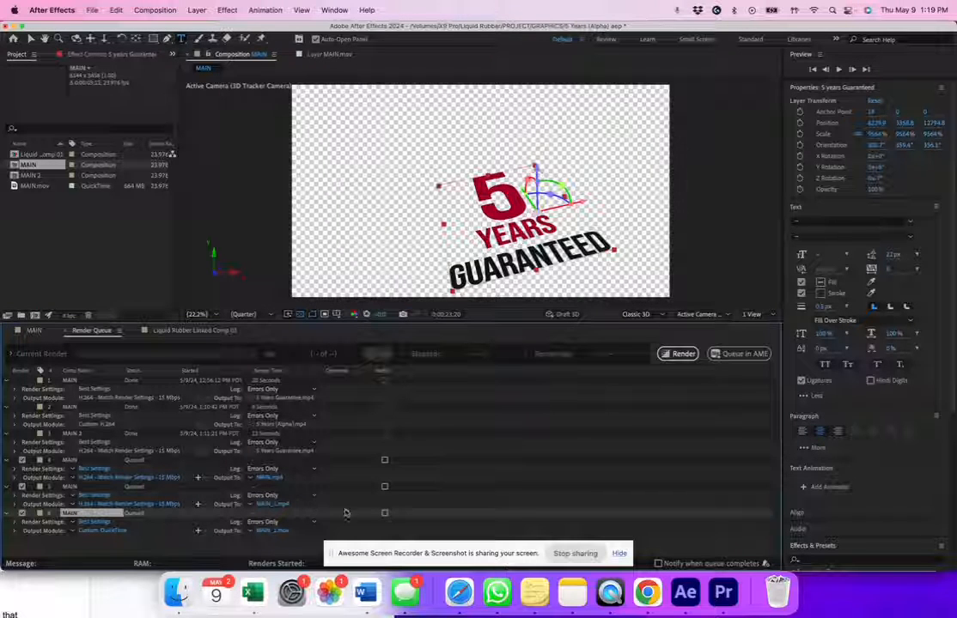
left_click(676, 353)
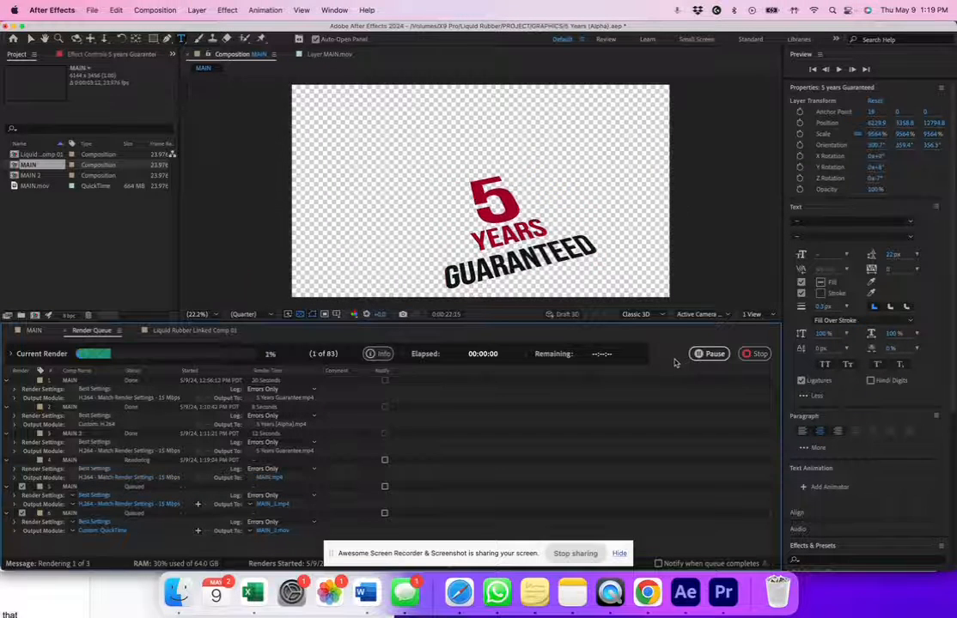